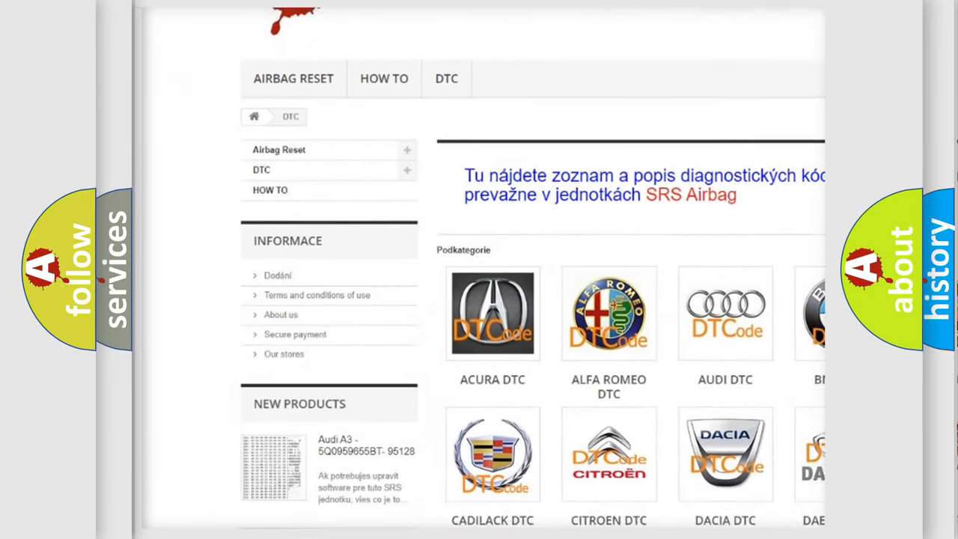
# Step: Scroll down through the brand's table of diagnostic trouble codes toward the Jeep P1CC9 entry
pyautogui.scroll(-3)
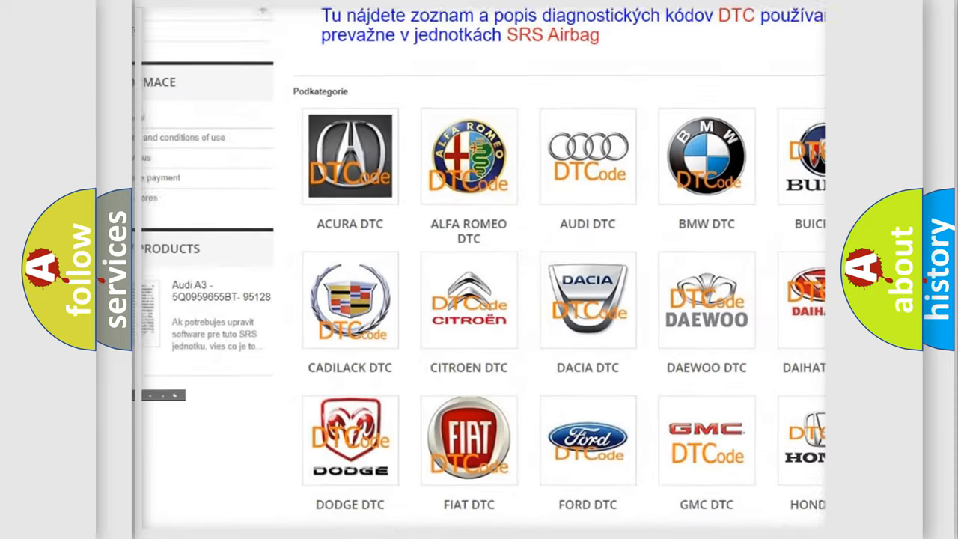
pyautogui.scroll(-3)
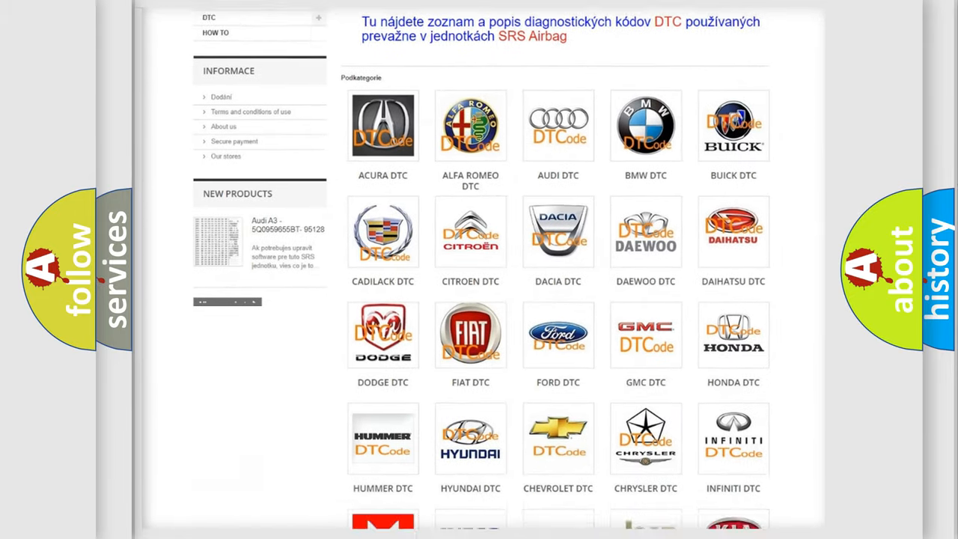
pyautogui.scroll(-3)
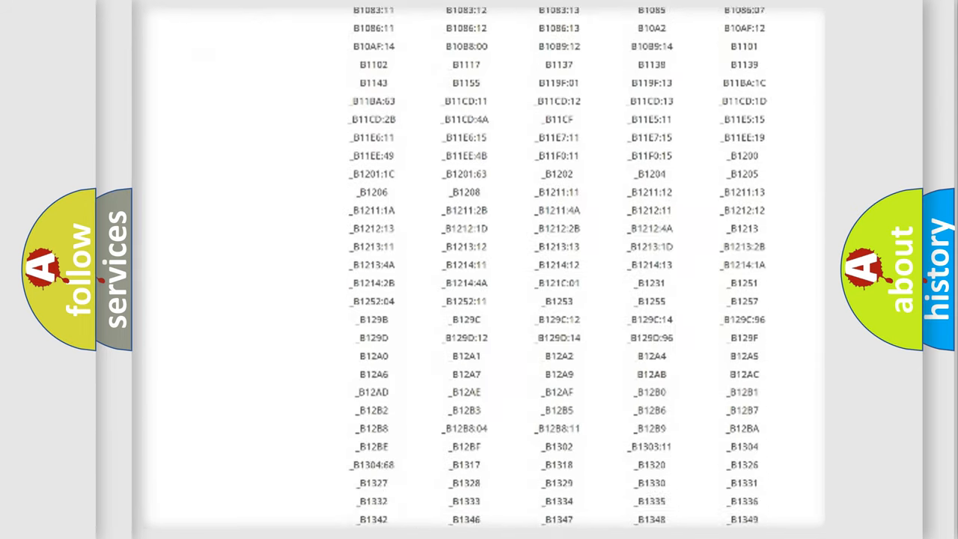
pyautogui.scroll(-3)
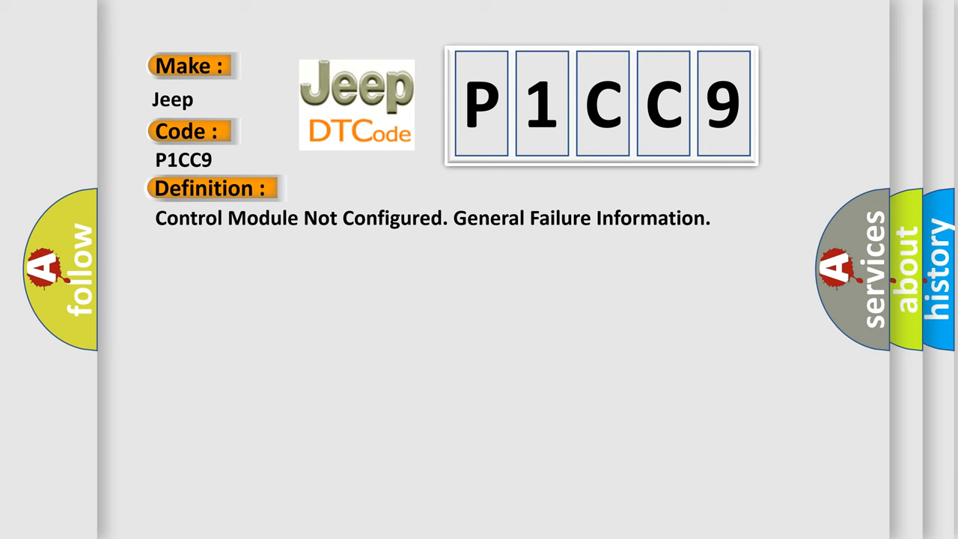
# Step: Reveal the P1CC9 description: the Suspension module checks configuration from the Central electronic module
pyautogui.click(389, 189)
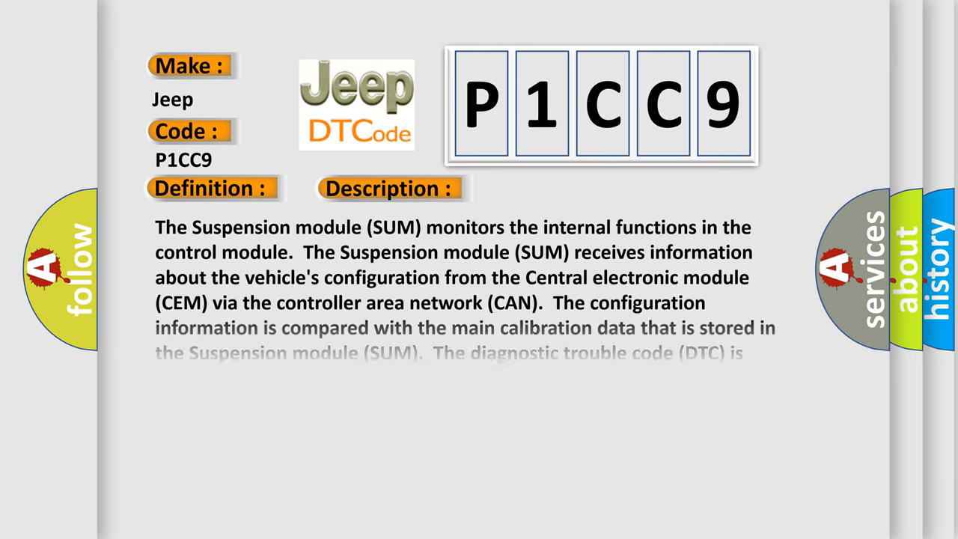